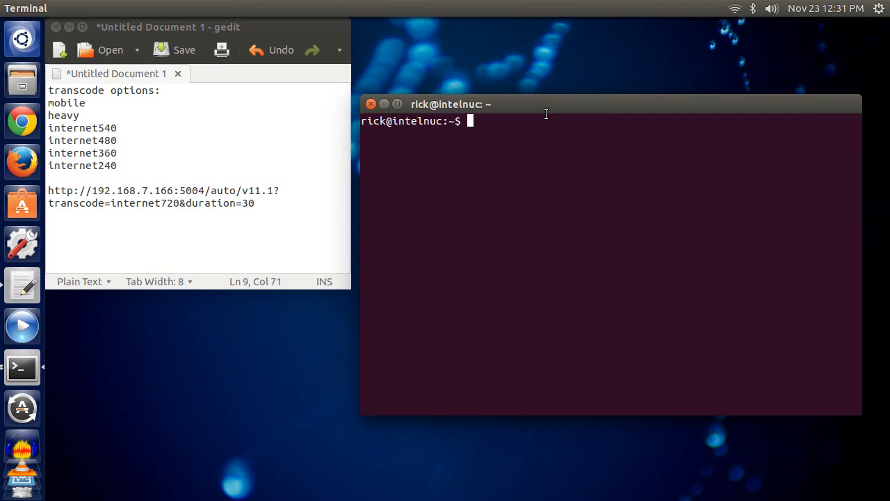
- Run sudo apt-get install hdhomerun-config to confirm the config tool is installed
type("sudo apt-g")
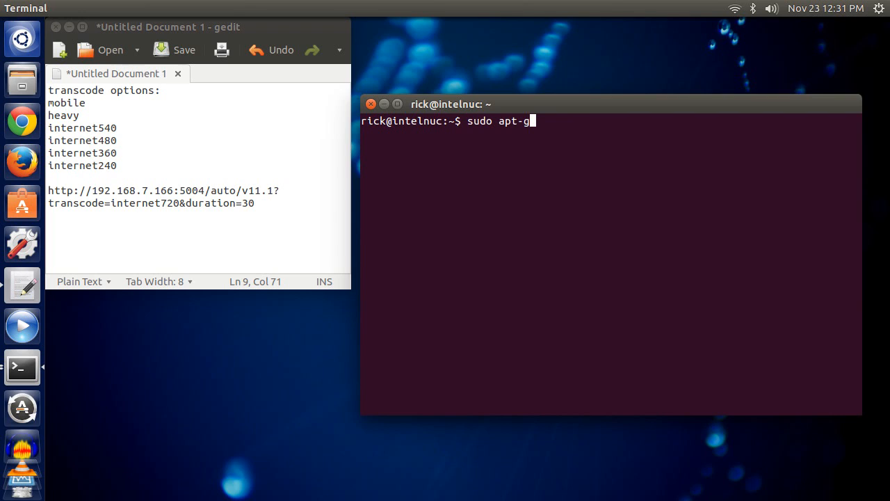
type("et i")
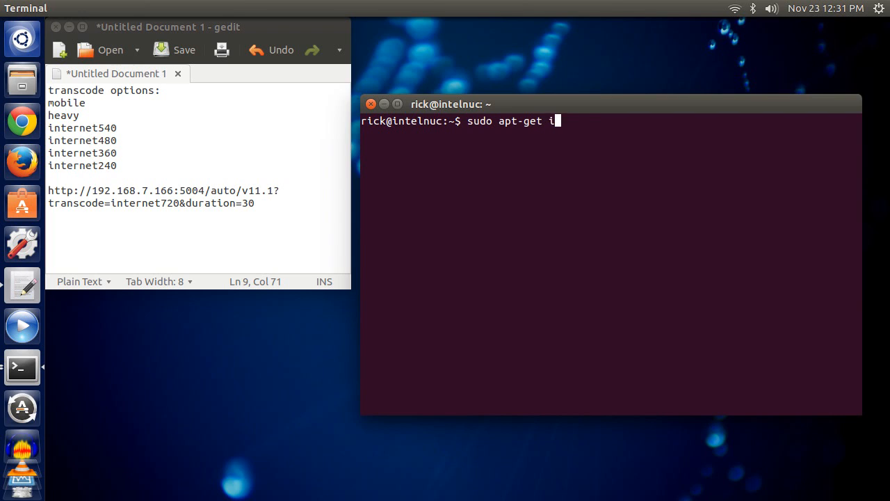
type("nstall hdhomeru")
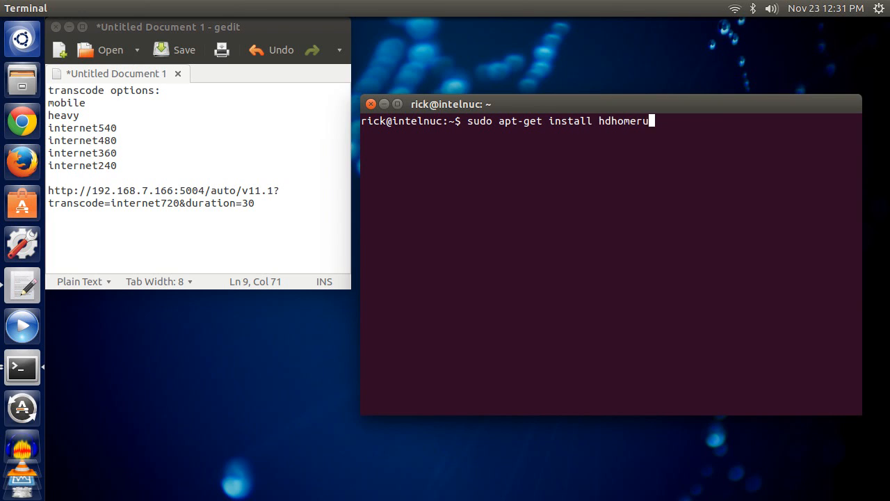
type("-con")
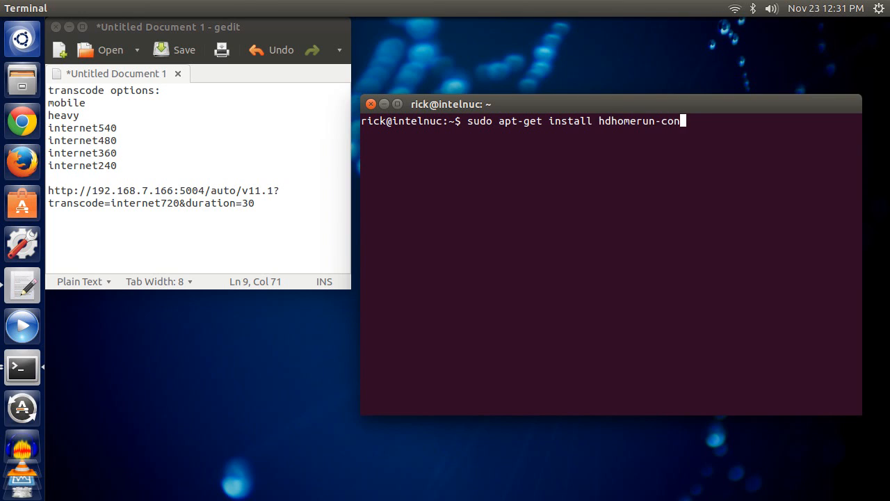
key("Return")
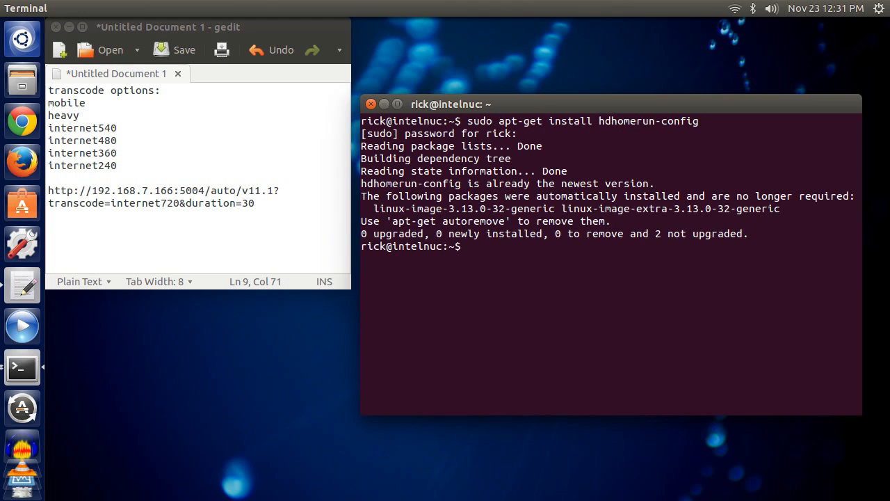
- Run hdhomerun_config discover, finding the tuner at 192.168.7.166
type("hdhomerun_config")
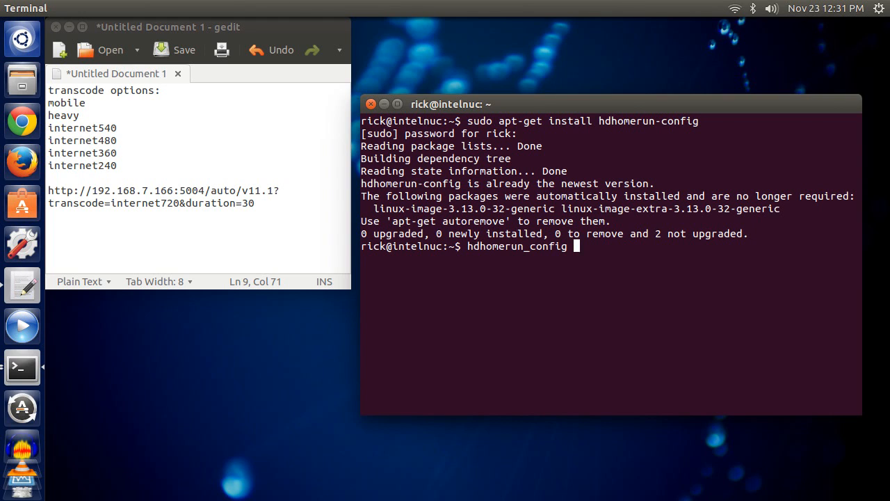
type("discover")
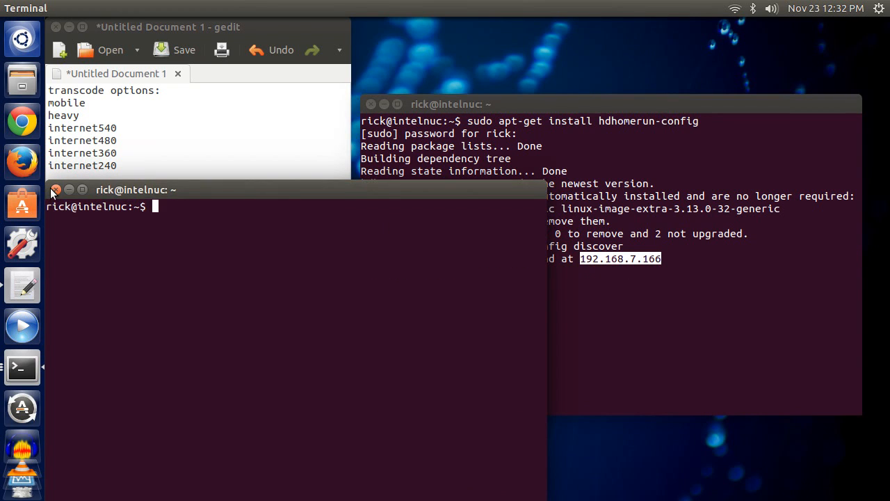
right_click(621, 259)
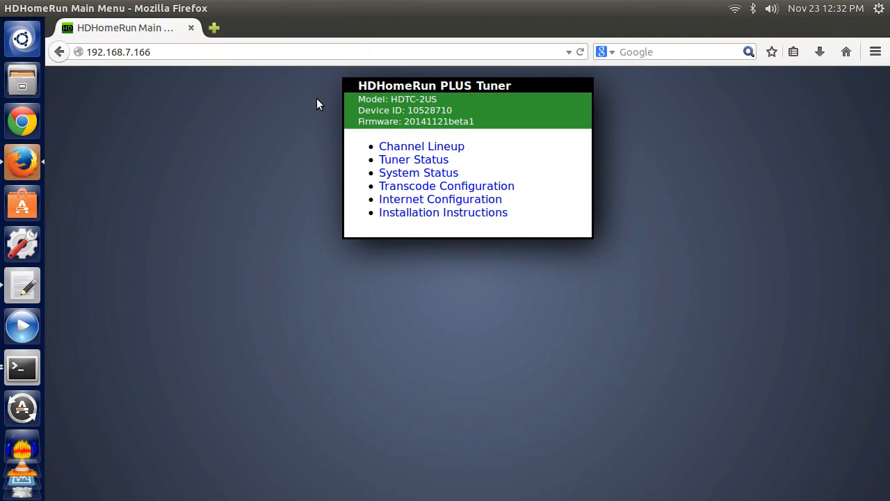
- Show the Channel Lineup page listing the tuner's 19 detected channels
left_click(421, 146)
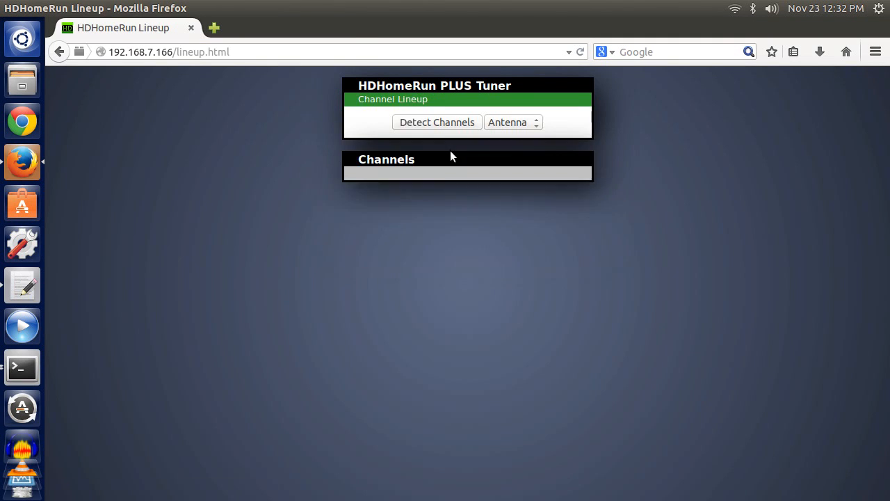
left_click(437, 122)
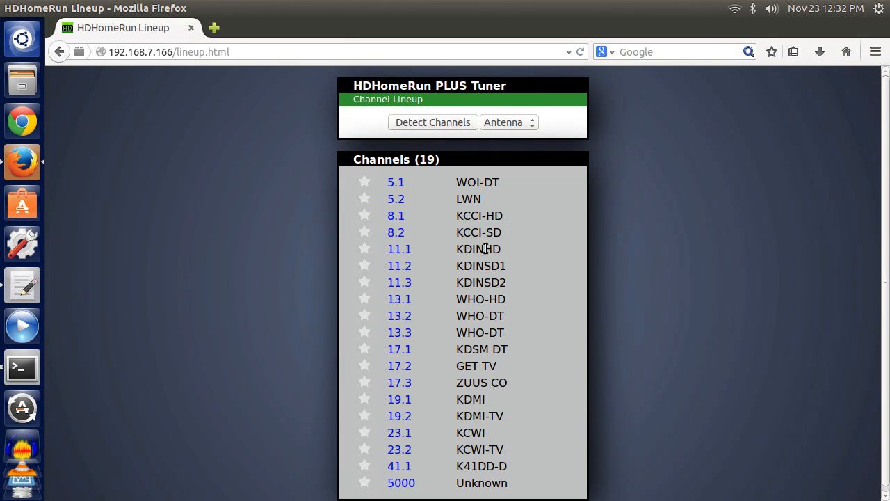
mouse_move(434, 267)
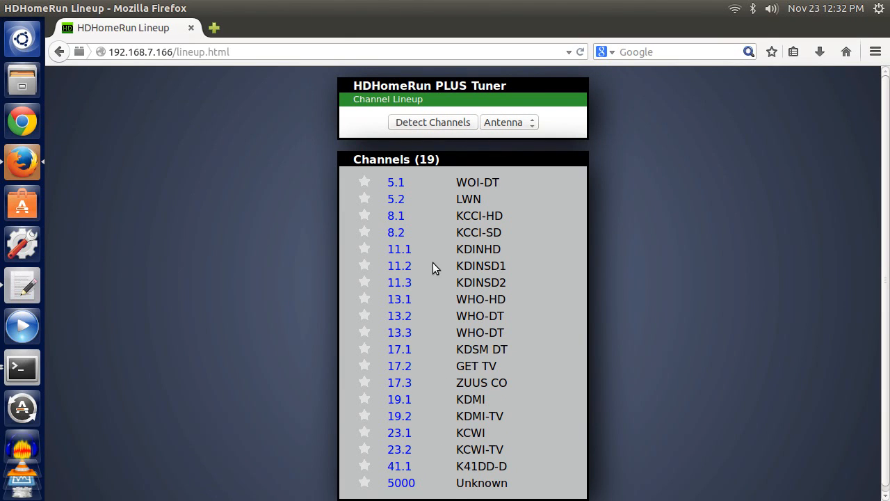
mouse_move(396, 253)
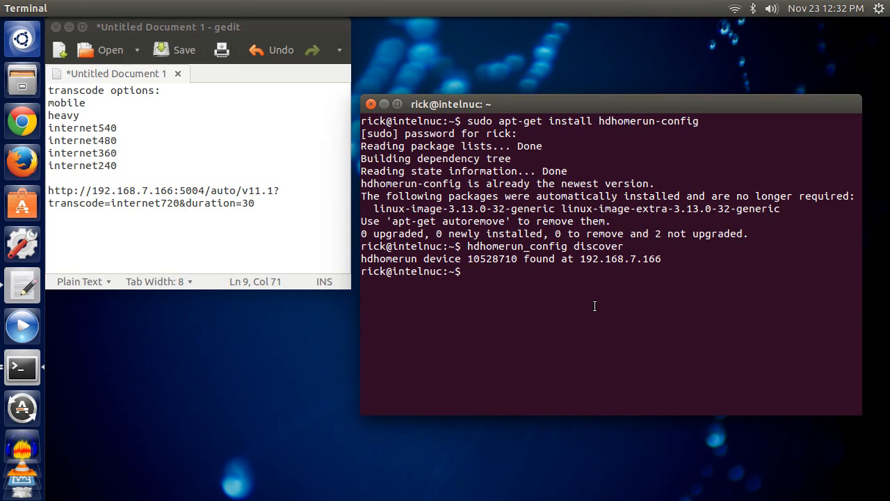
- Run sudo apt-get install at, confirming the scheduler is already installed
type("sudo ap")
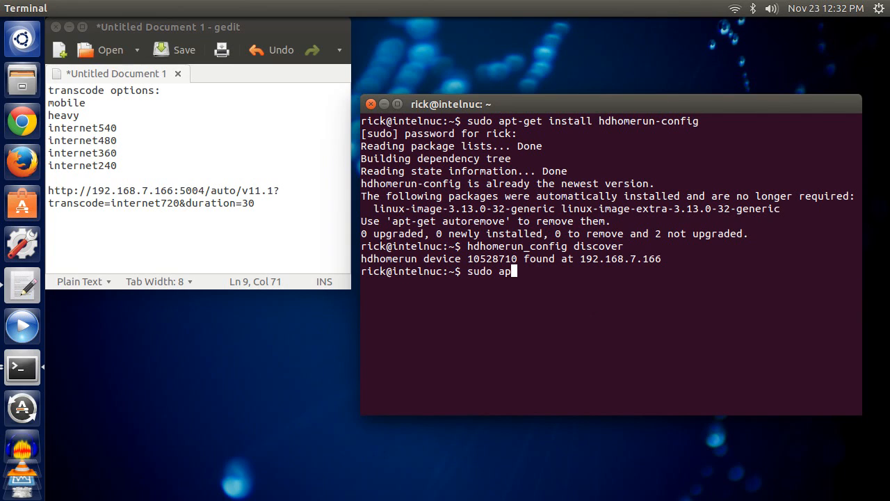
type("t-get install at")
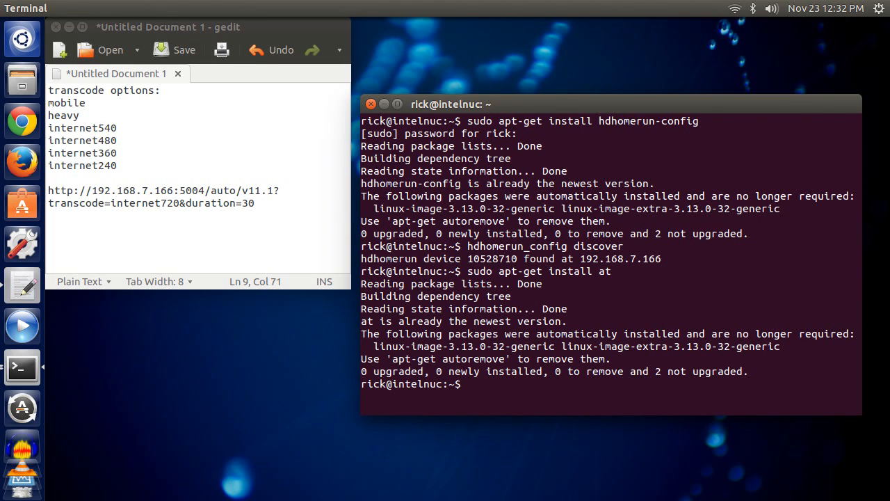
type("sudo apt")
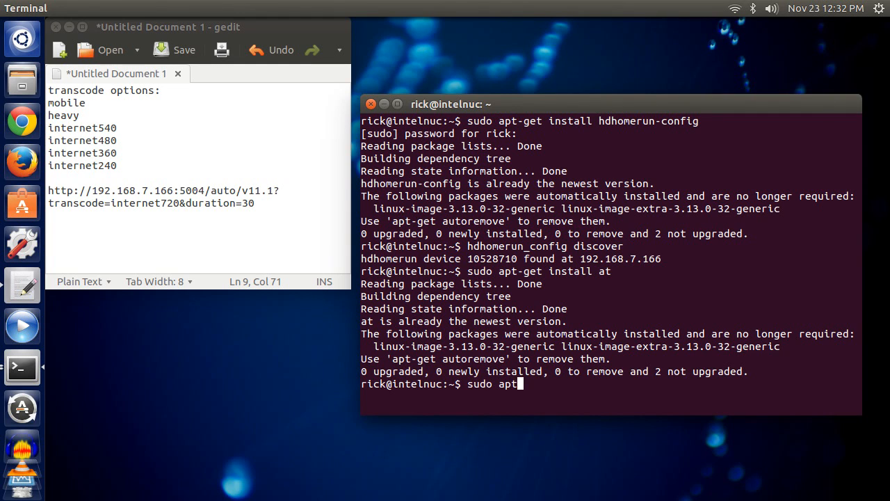
type("-get install")
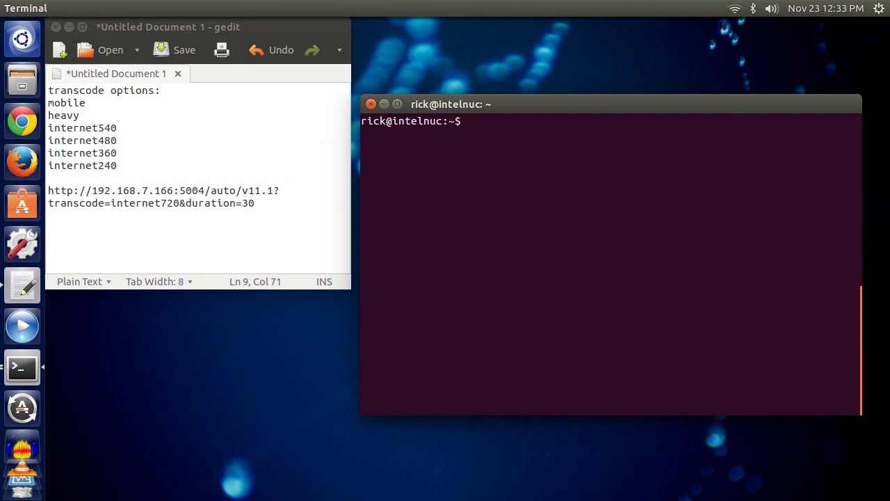
- Check the date and start an at job scheduled for 12:34
type("ate")
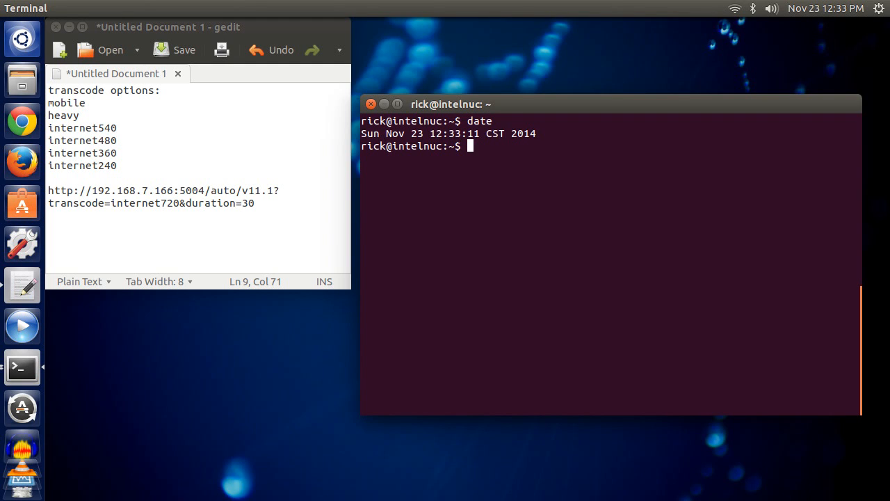
type("at 12")
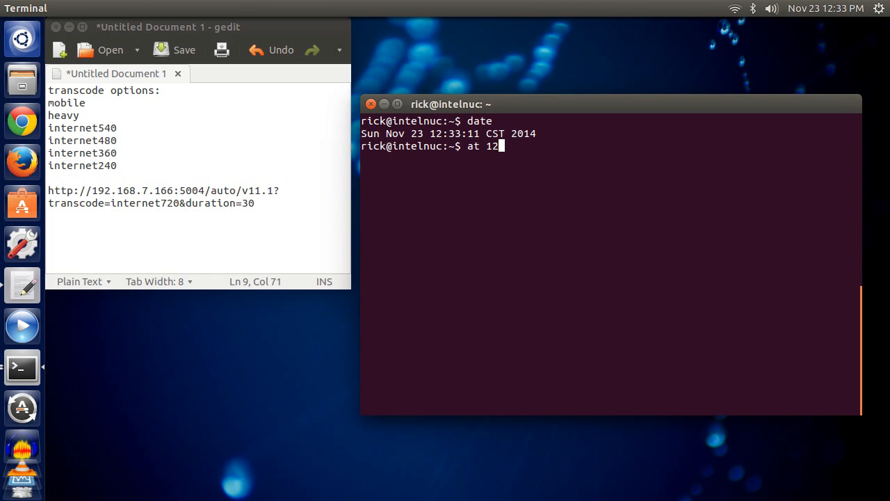
key("Return")
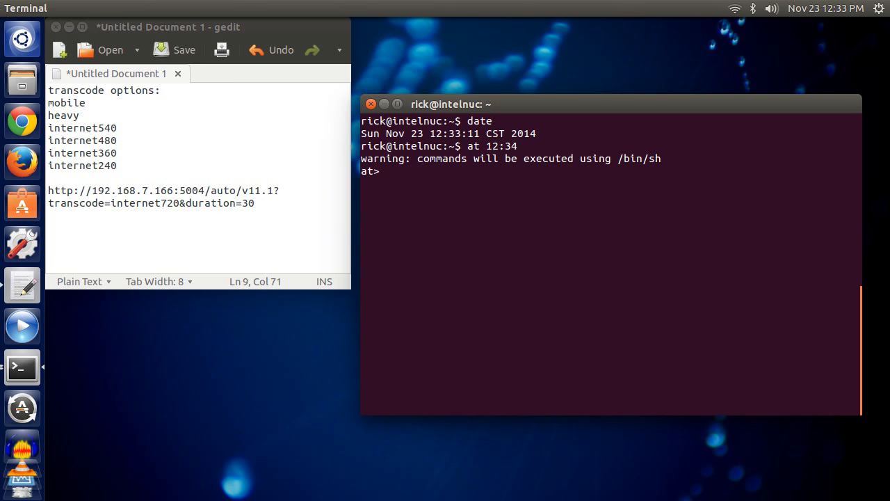
- Enter curl -o ~/Desktop/video.ts with the tuner stream URL and submit the job
type("curl -o ~/d")
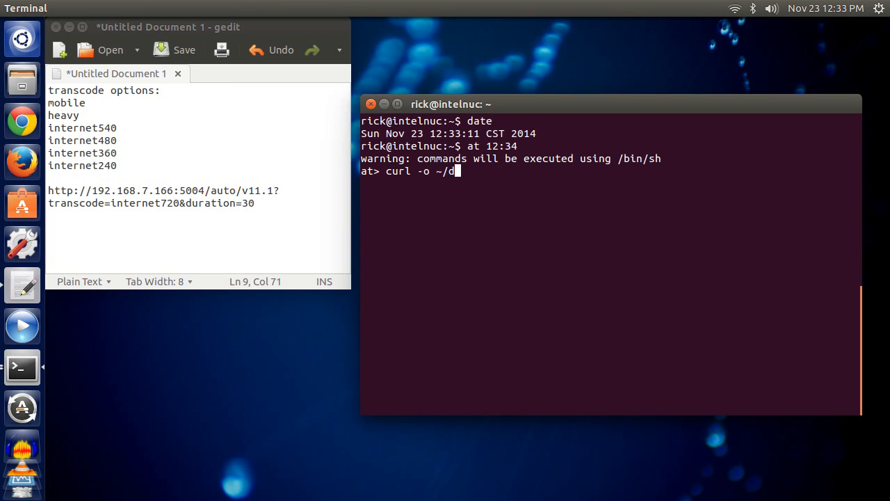
type("s")
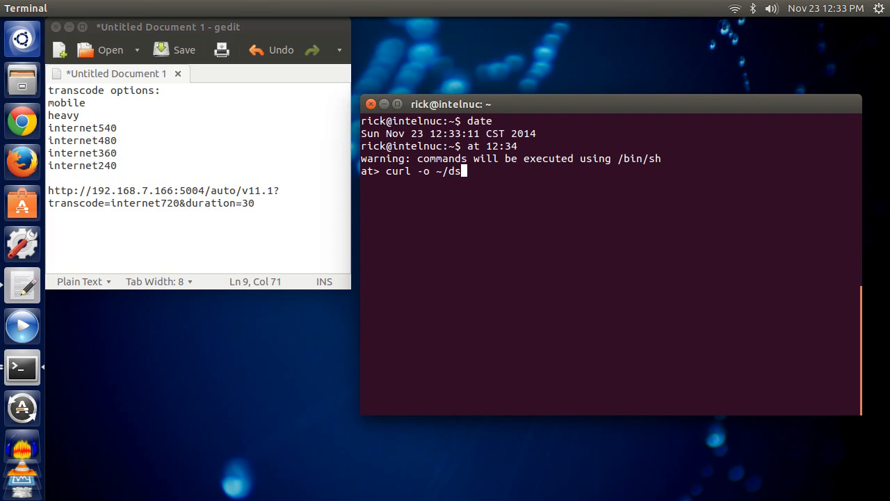
key("BackSpace")
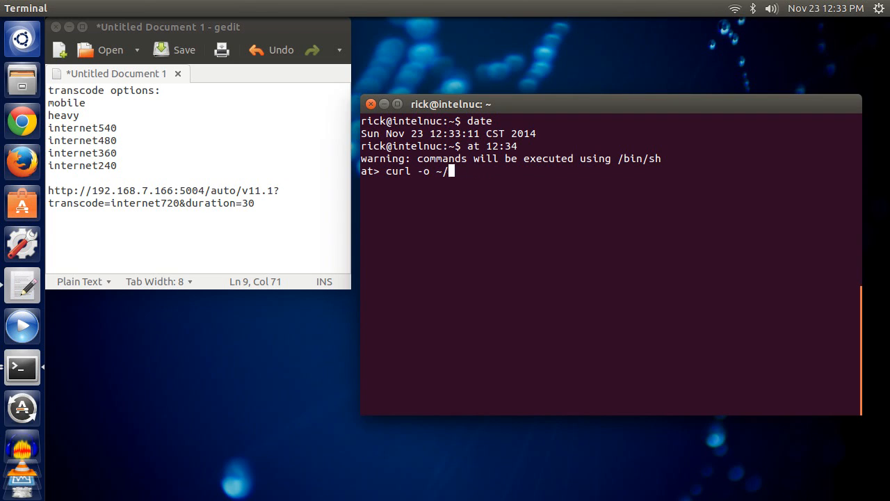
type("Desktop/")
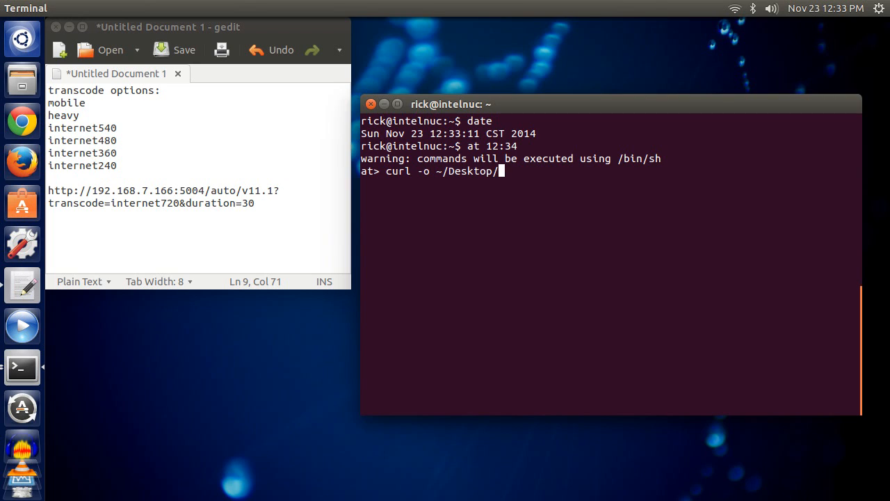
type("video.")
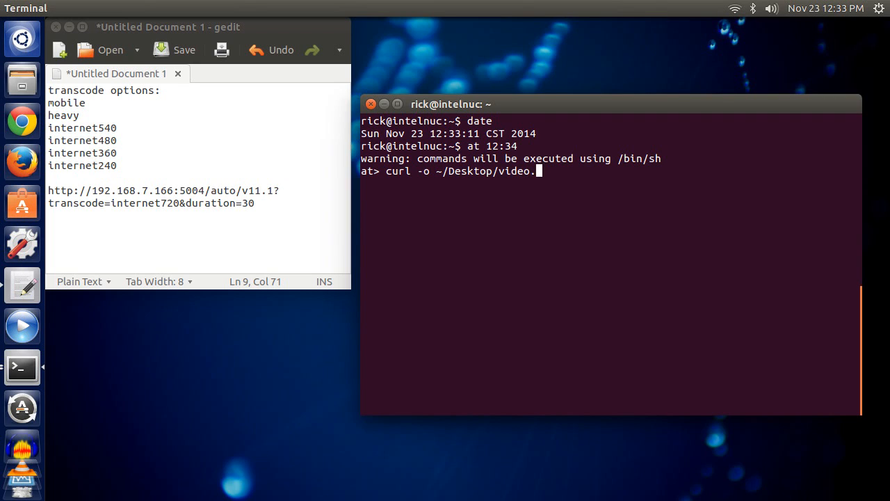
type("ts \"http://192.168.7.166:5004/auto/v11.1?transcode=internet720&duration=30")
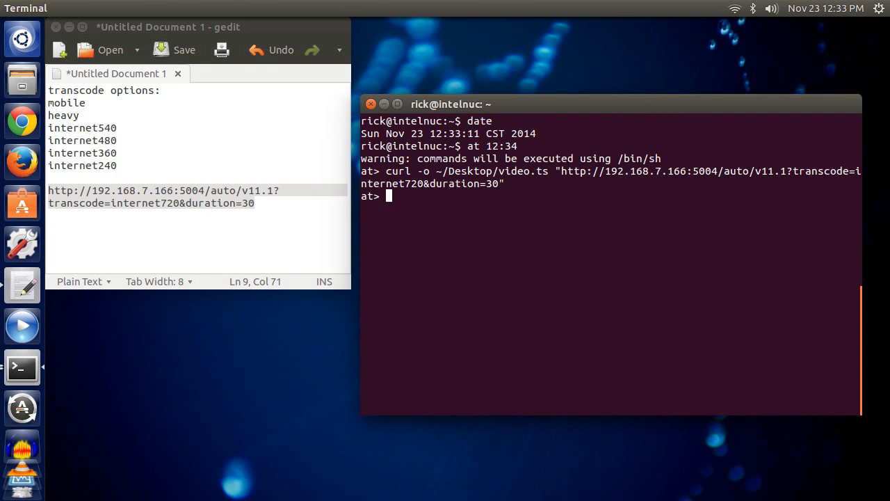
key("ctrl+d")
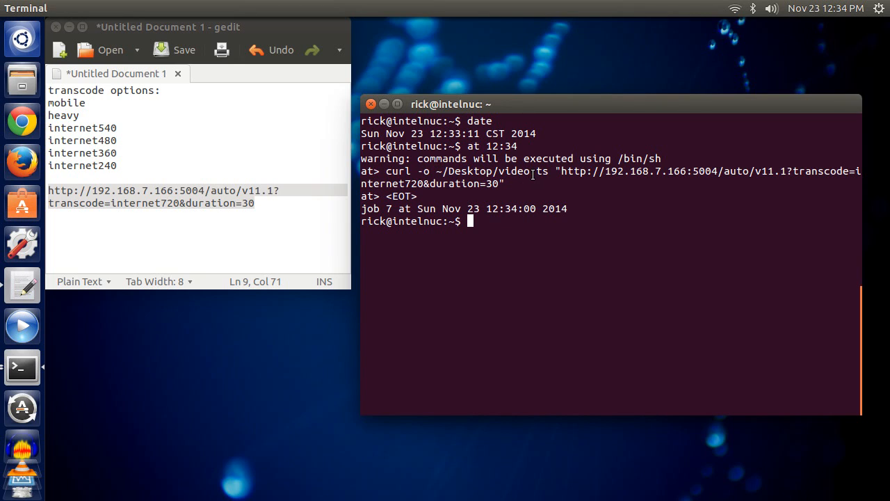
mouse_move(564, 171)
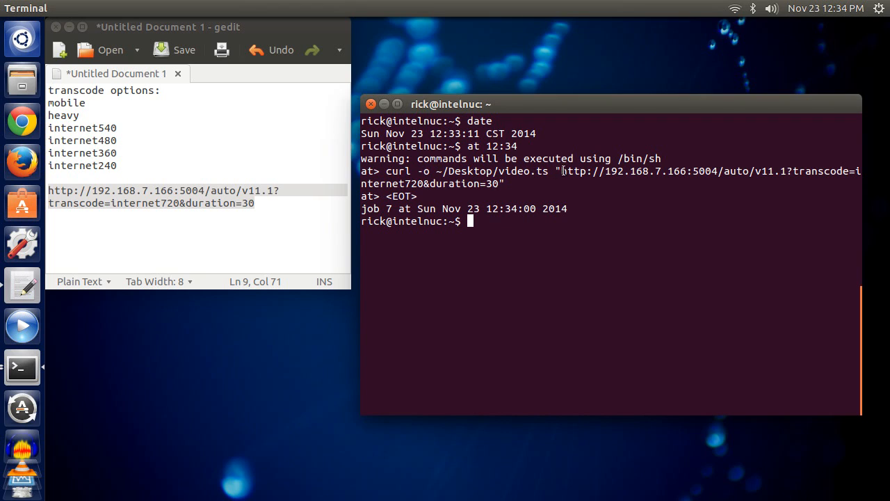
mouse_move(578, 172)
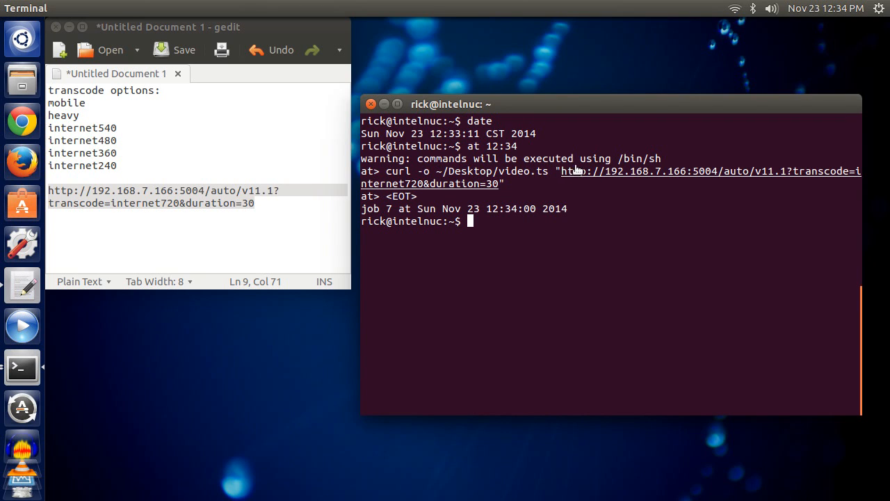
mouse_move(664, 171)
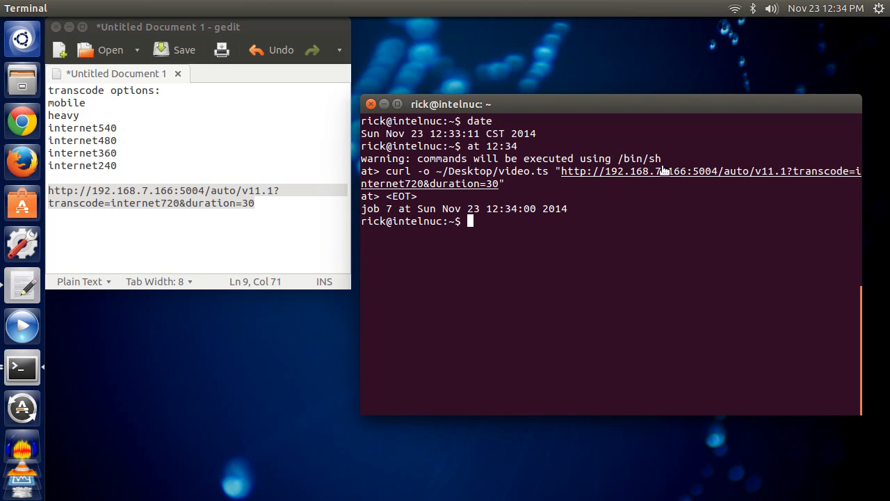
mouse_move(692, 179)
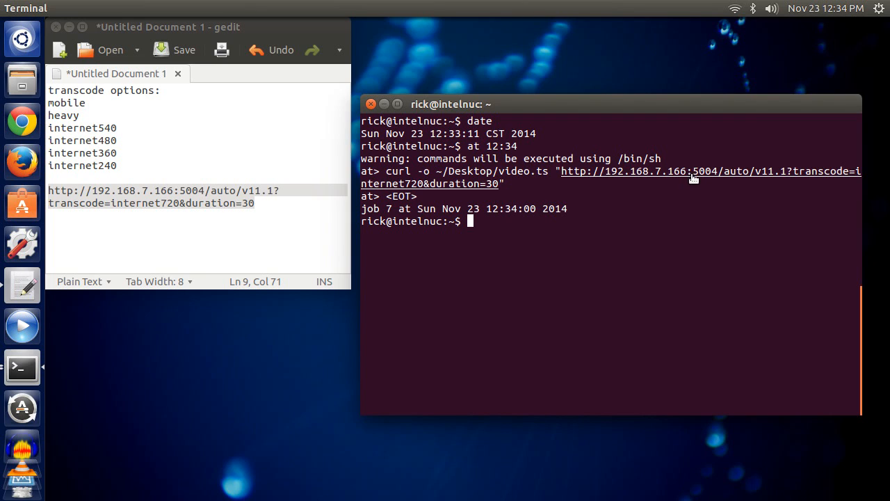
mouse_move(715, 180)
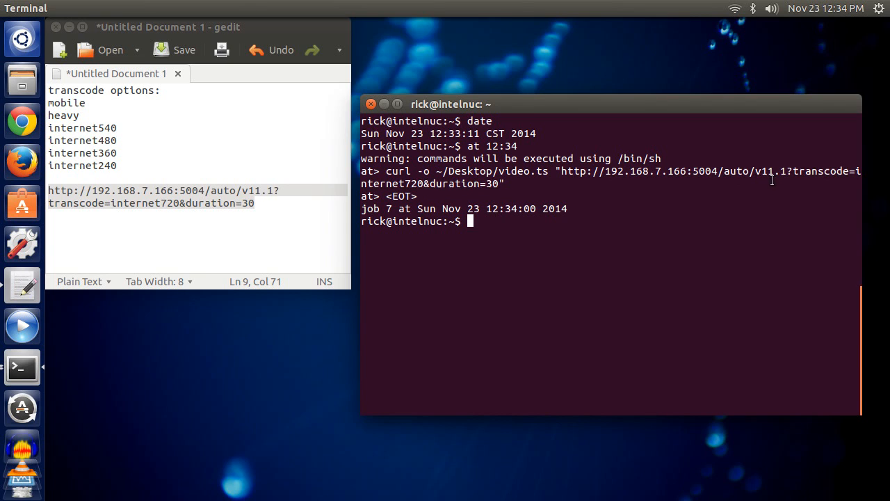
mouse_move(785, 180)
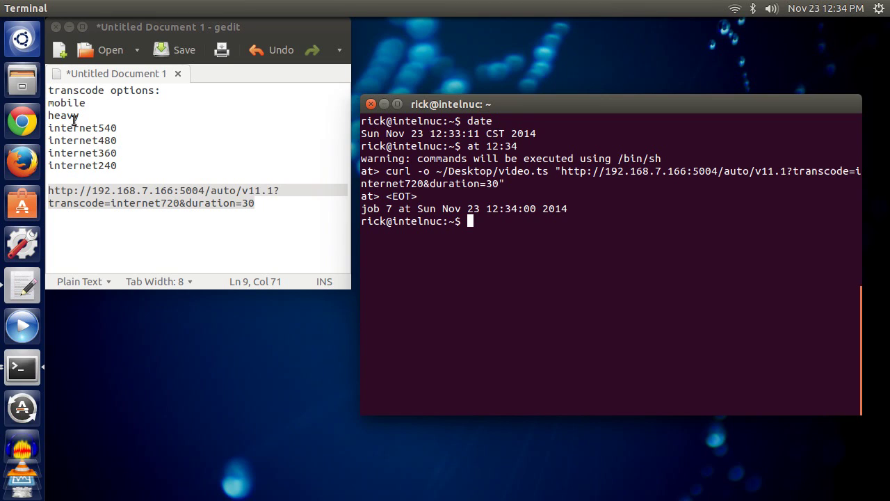
mouse_move(118, 131)
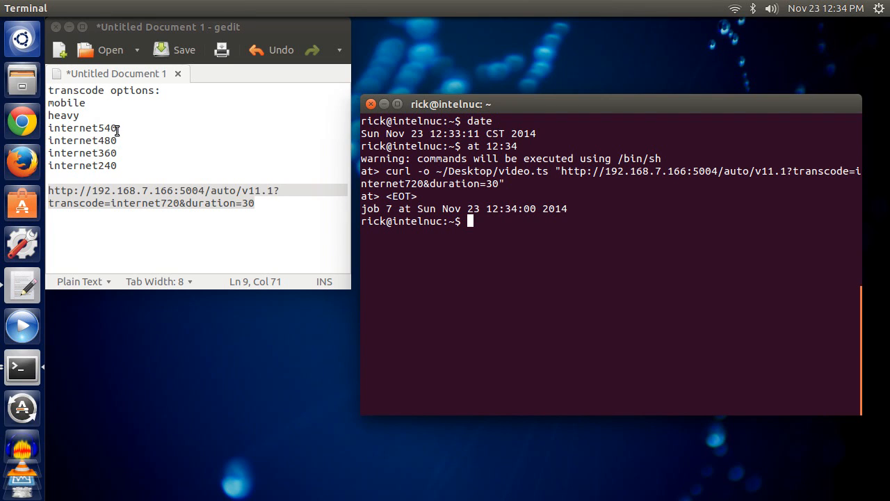
mouse_move(95, 165)
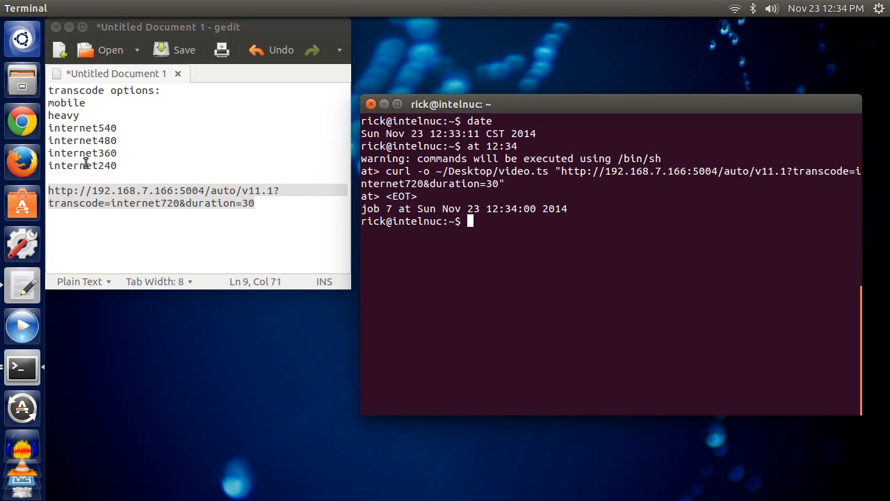
mouse_move(454, 195)
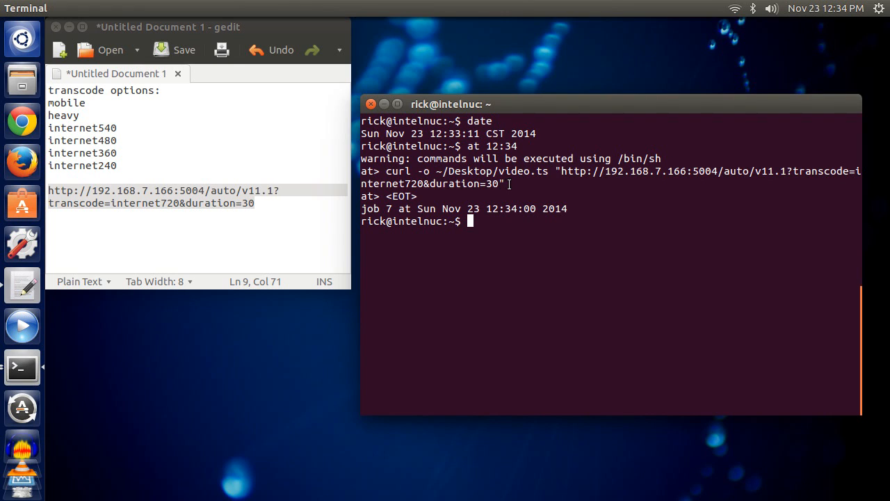
mouse_move(555, 171)
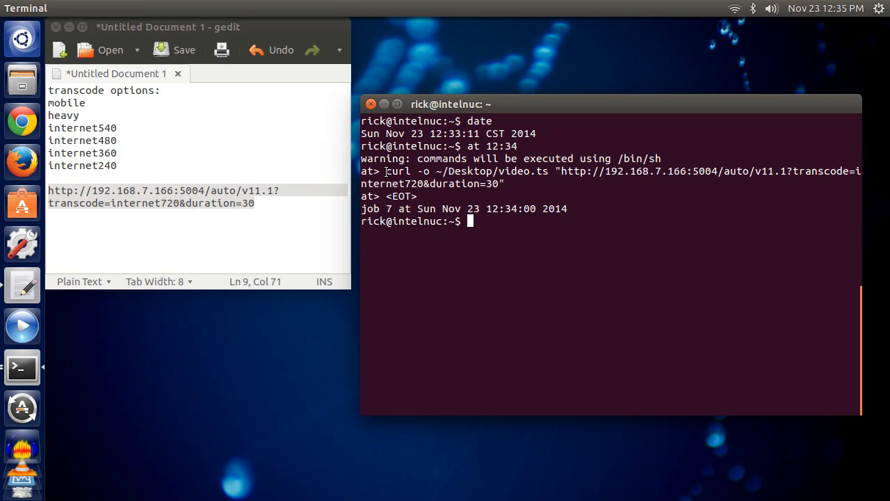
mouse_move(448, 225)
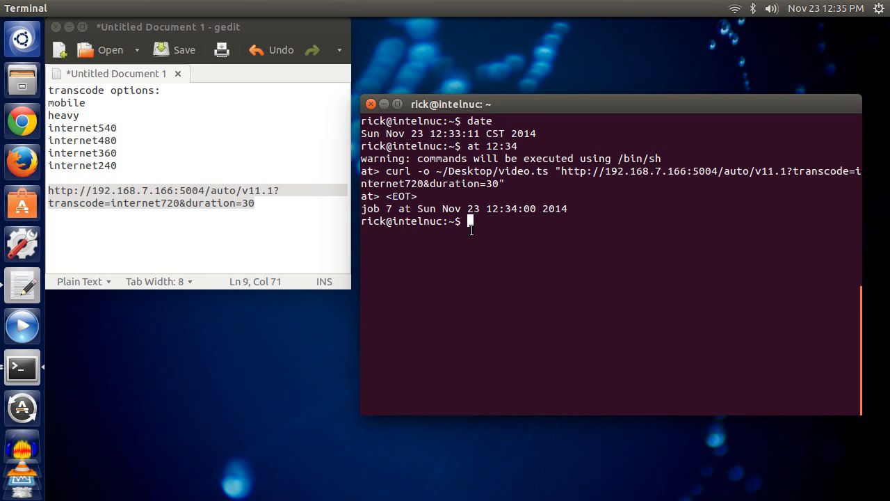
- Run atq, showing no pending scheduled jobs remain
type("atq")
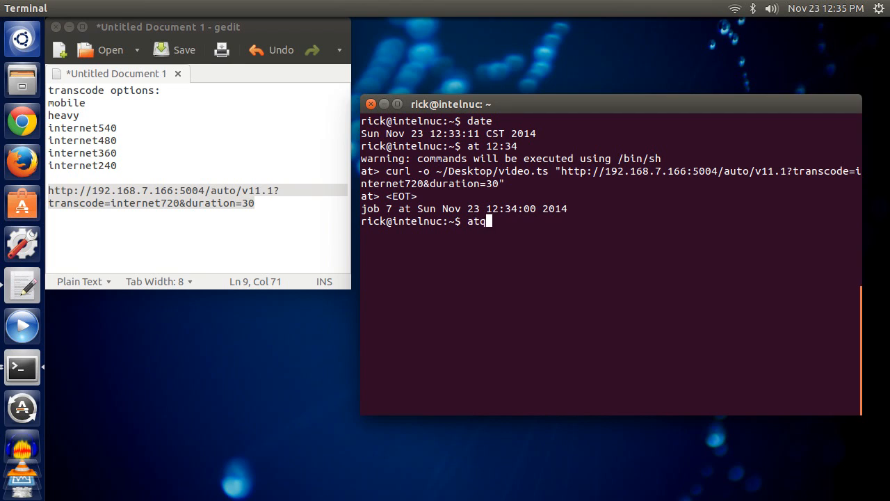
key("Return")
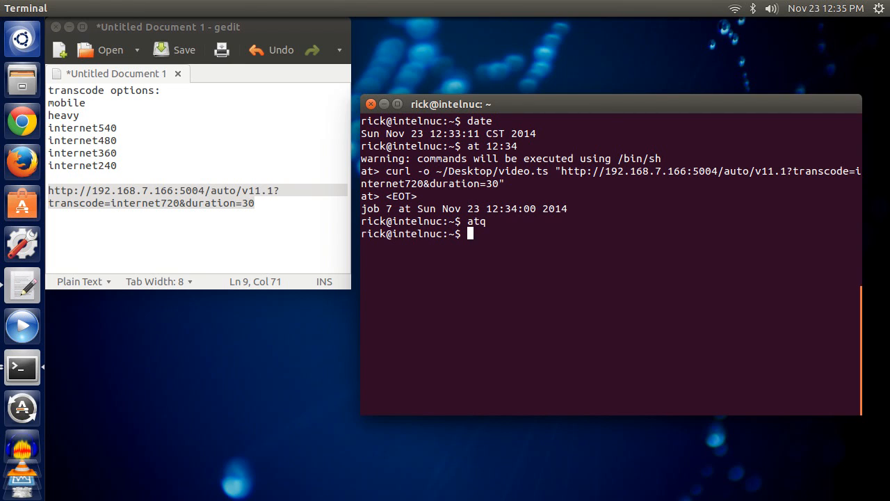
- Read through the 'man at' manual page and quit back to the prompt
type("man at")
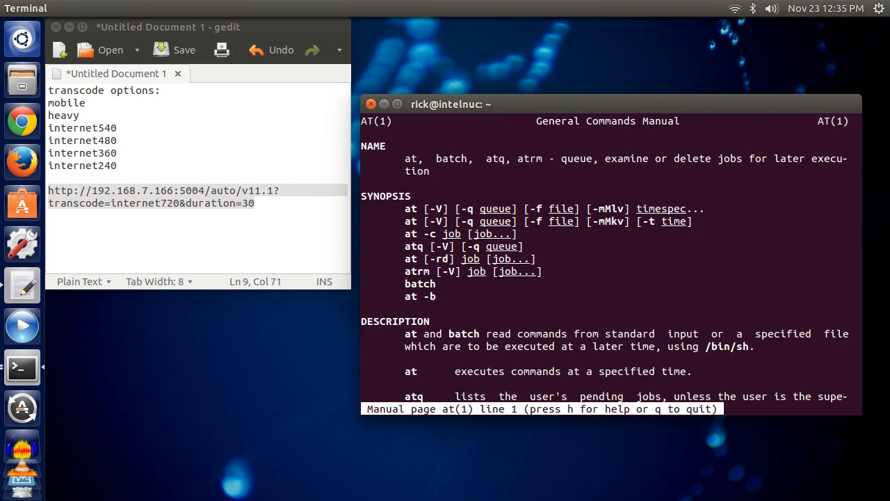
scroll("down", 3)
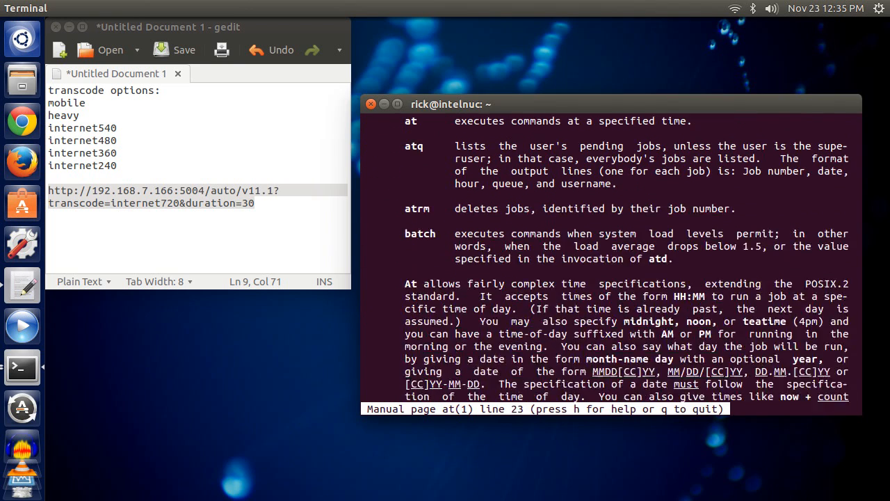
scroll("down", 3)
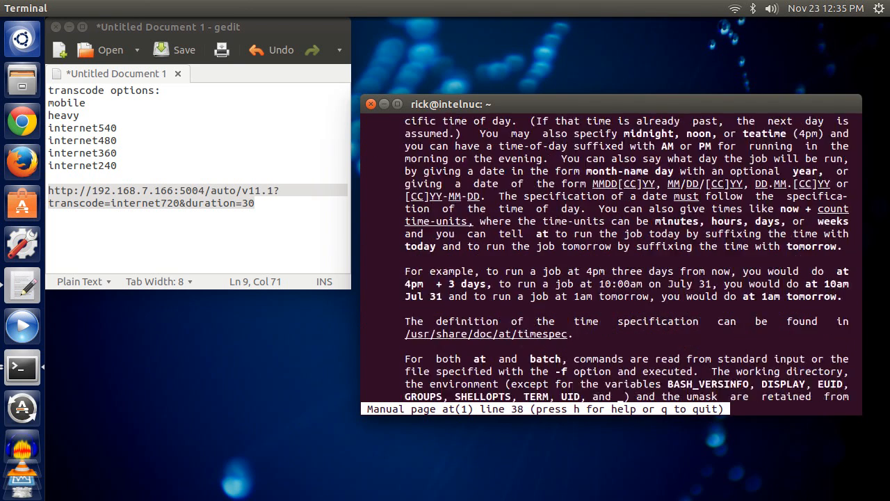
key("q")
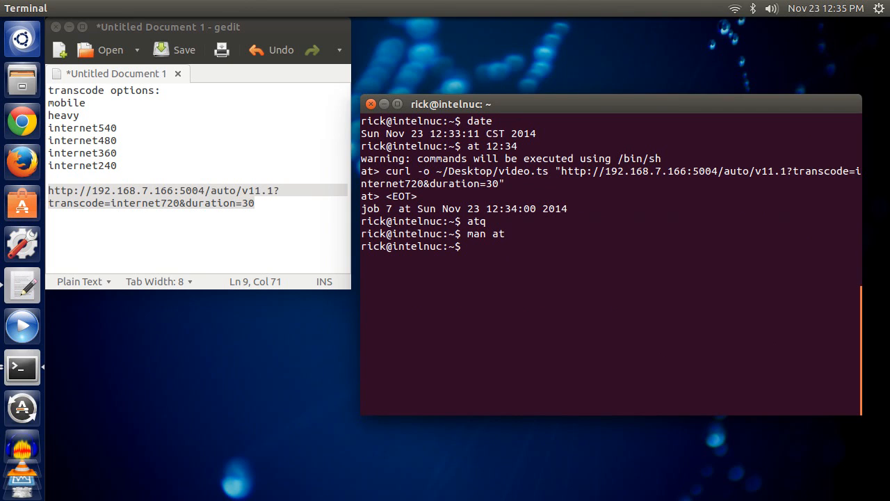
- List the Desktop to confirm video.ts exists, about 7.7M in size
type("cd Desktop/")
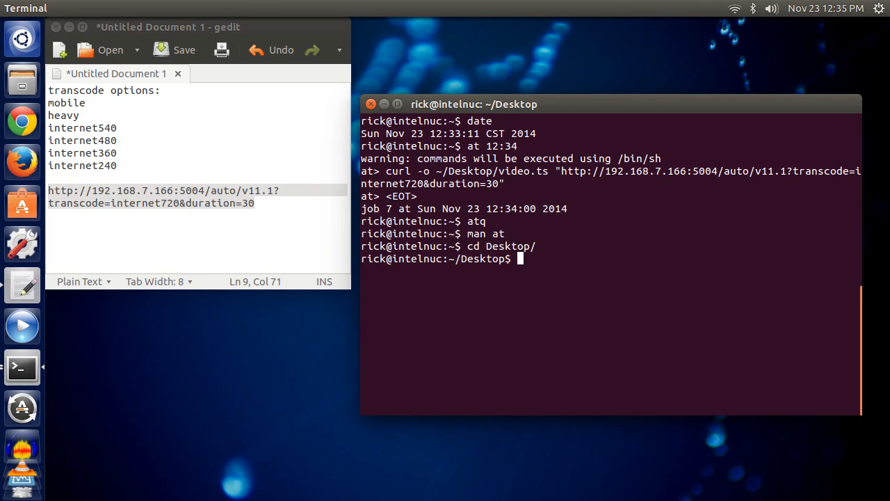
type("ls -lh video.ts")
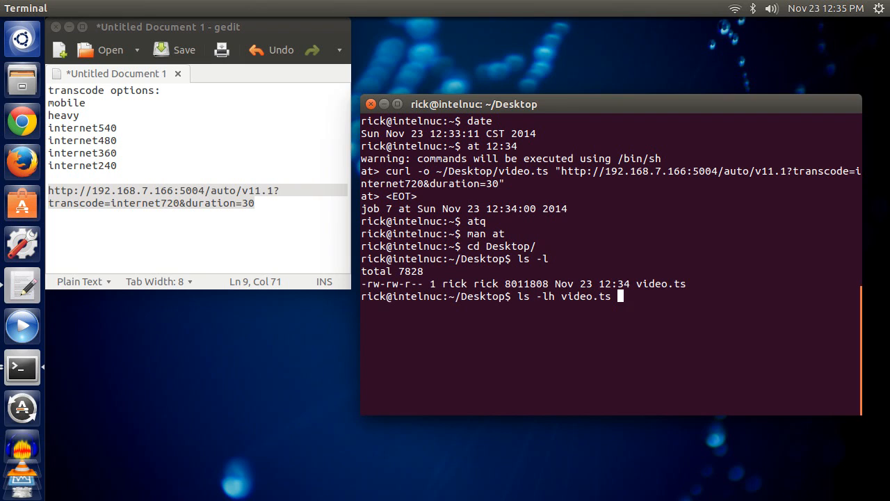
key("Return")
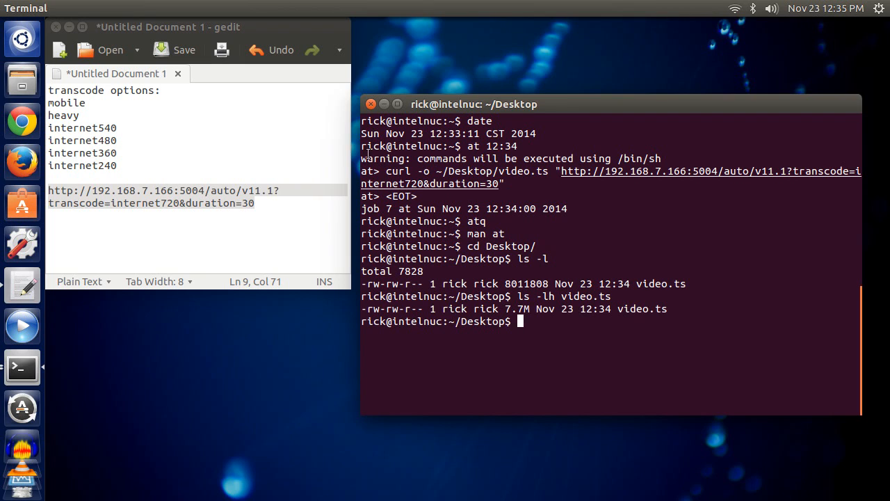
mouse_move(222, 33)
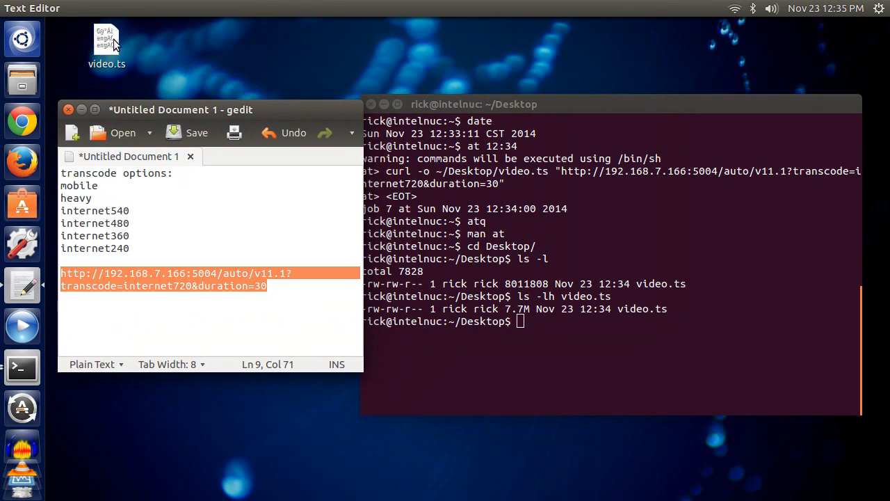
mouse_move(23, 438)
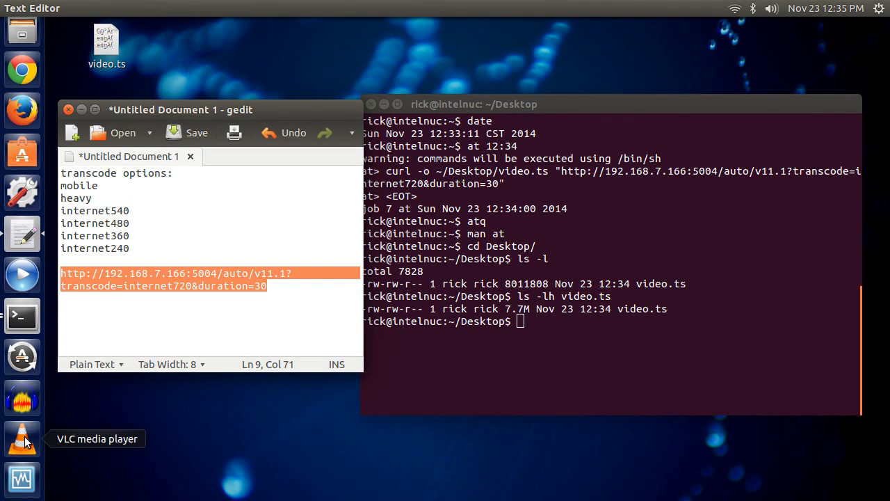
- Launch VLC and play the 29-second video.ts recording
left_click(22, 451)
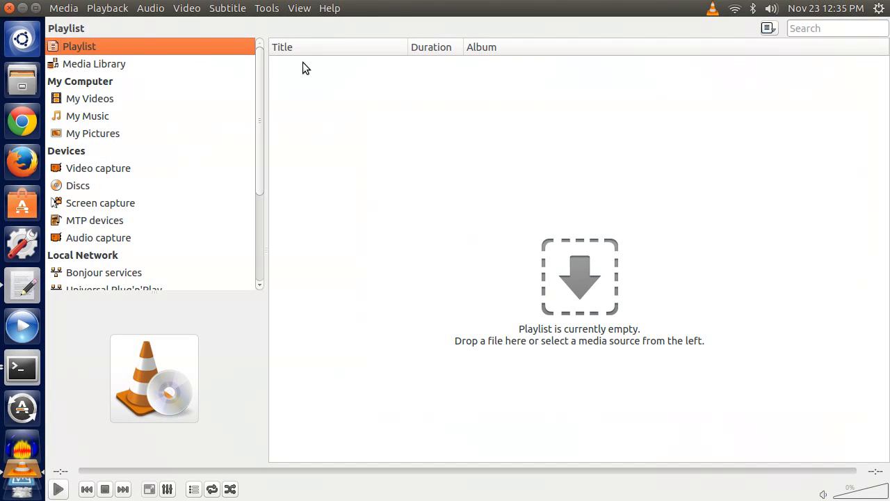
mouse_move(623, 292)
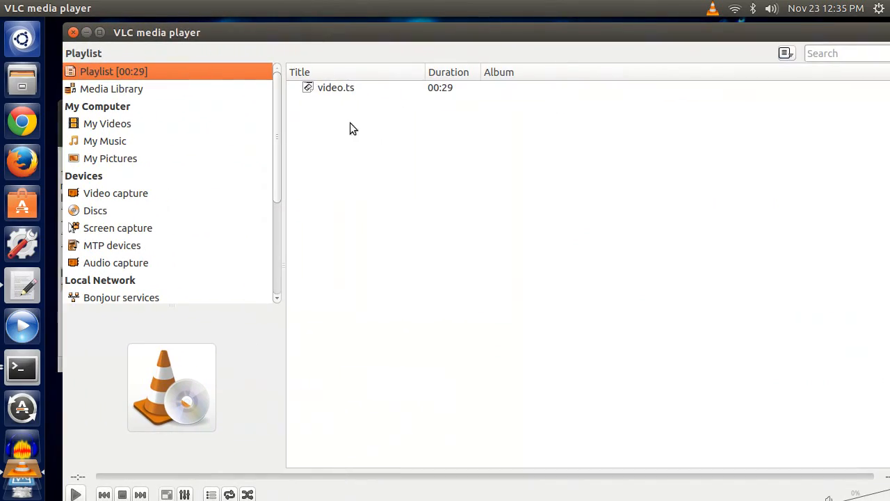
double_click(334, 86)
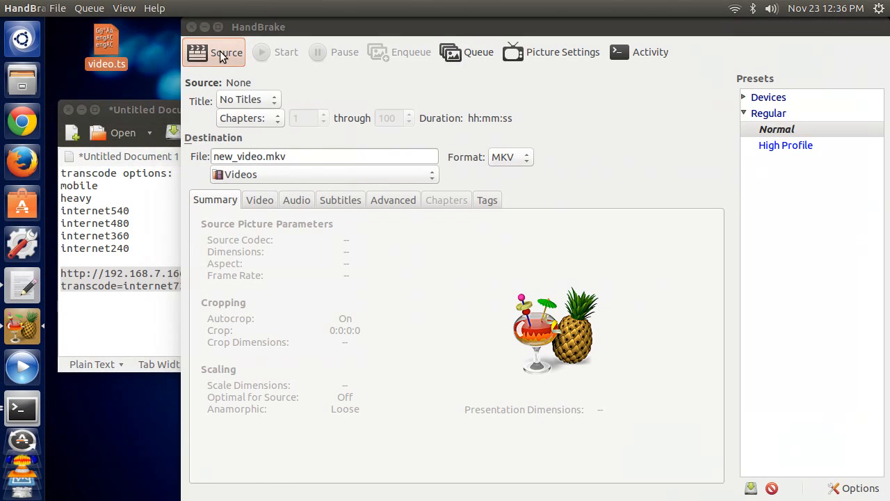
- Load Desktop/video.ts as the HandBrake source
left_click(214, 52)
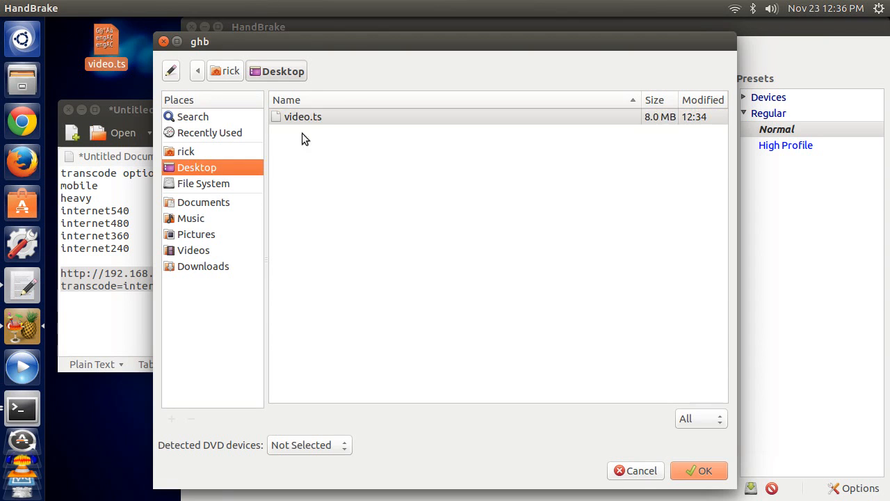
left_click(303, 117)
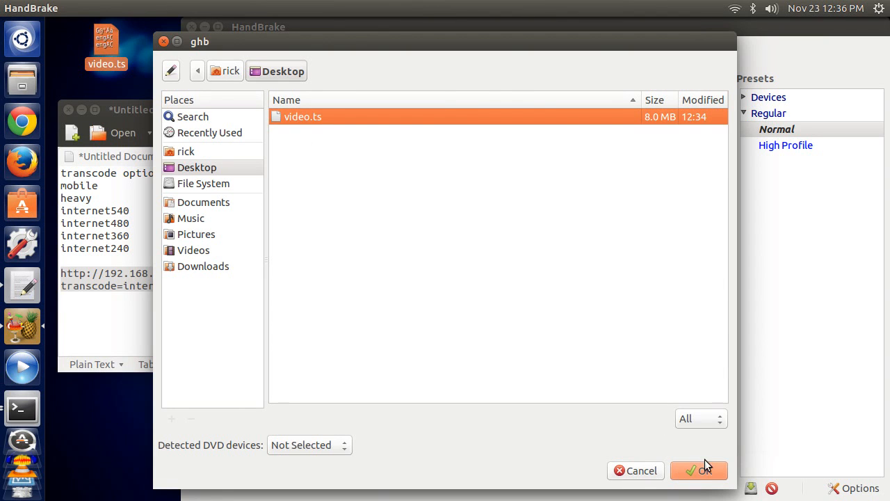
left_click(706, 470)
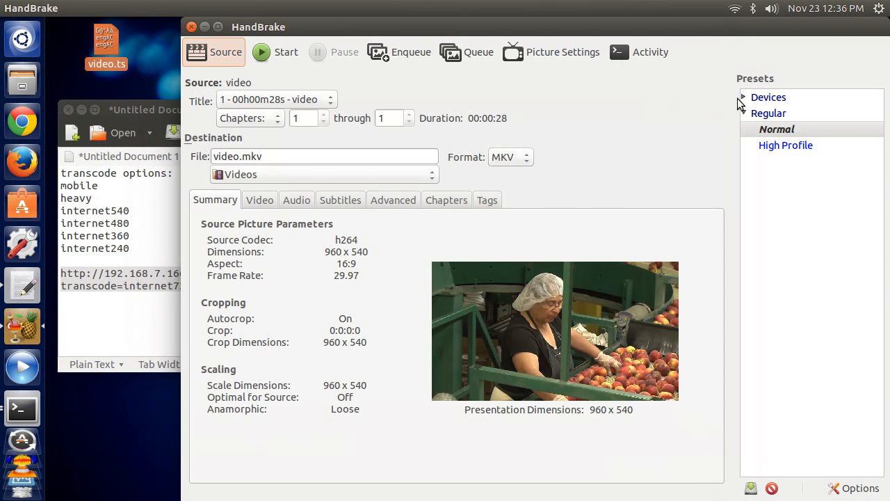
- Apply the iPod preset, output to Desktop as video_ipod.mkv, and start encoding
left_click(743, 97)
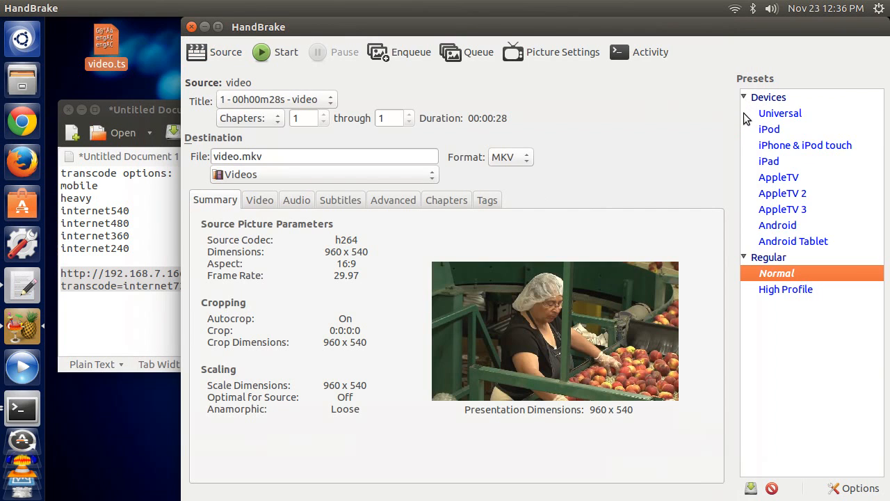
mouse_move(786, 136)
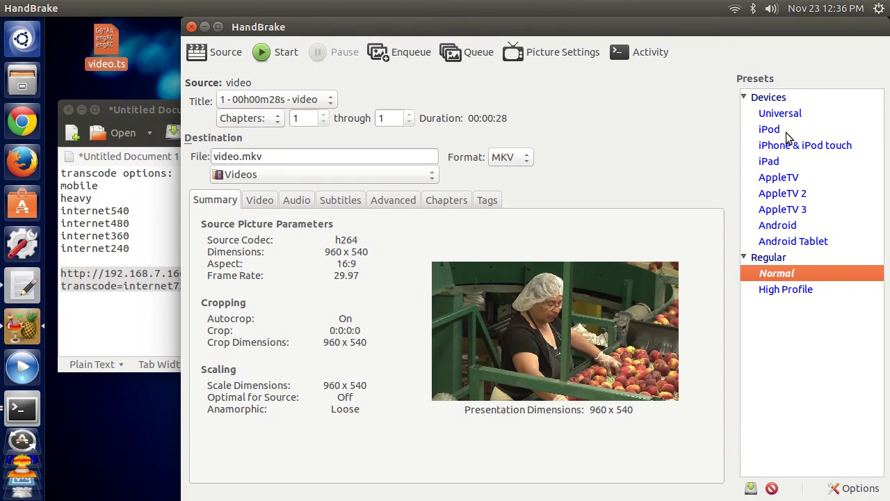
left_click(769, 128)
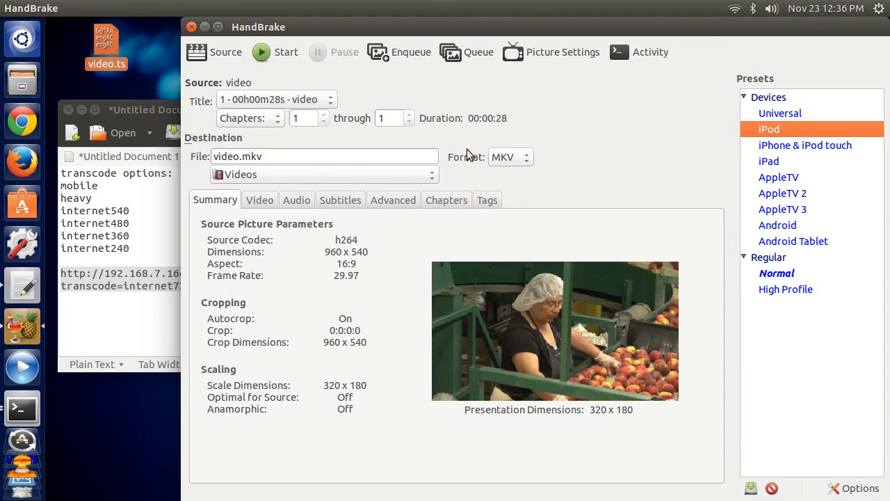
left_click(431, 174)
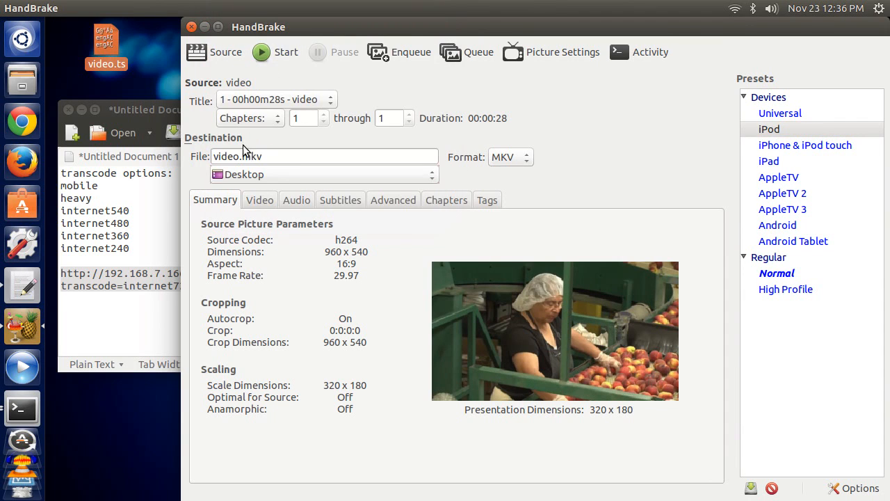
left_click(324, 155)
type("_ipod")
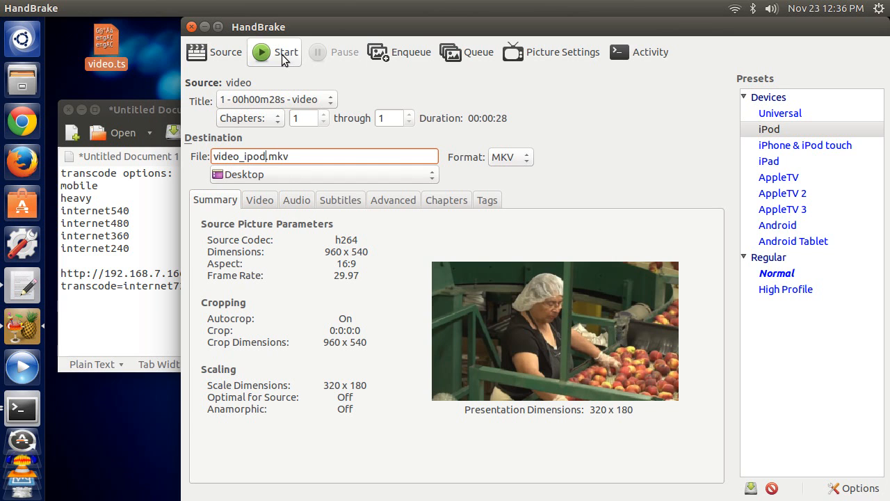
left_click(274, 51)
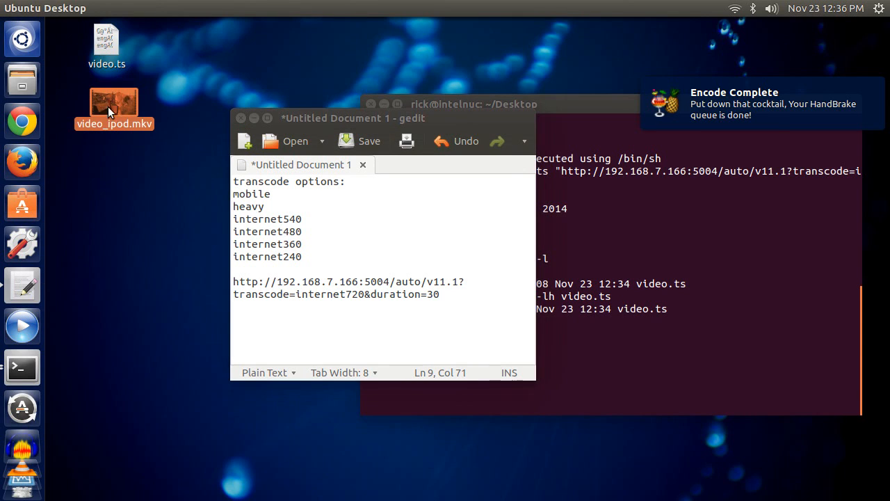
- Open the finished video_ipod.mkv from the desktop
double_click(114, 101)
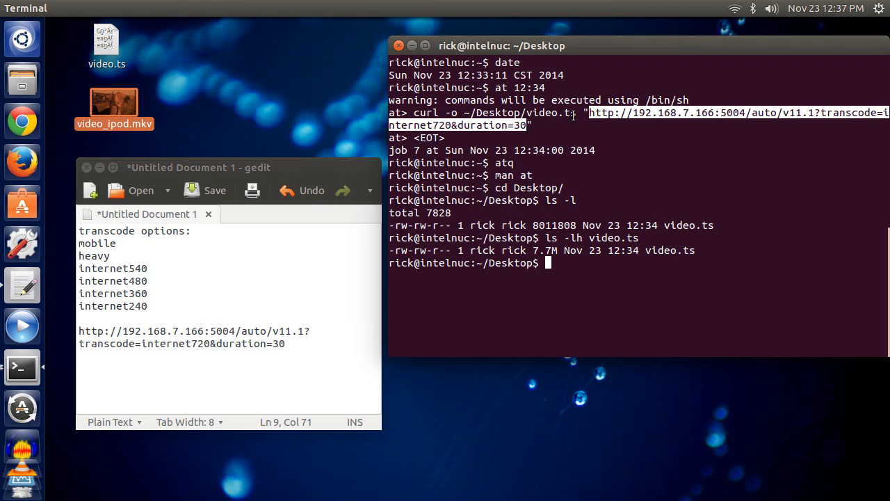
mouse_move(565, 127)
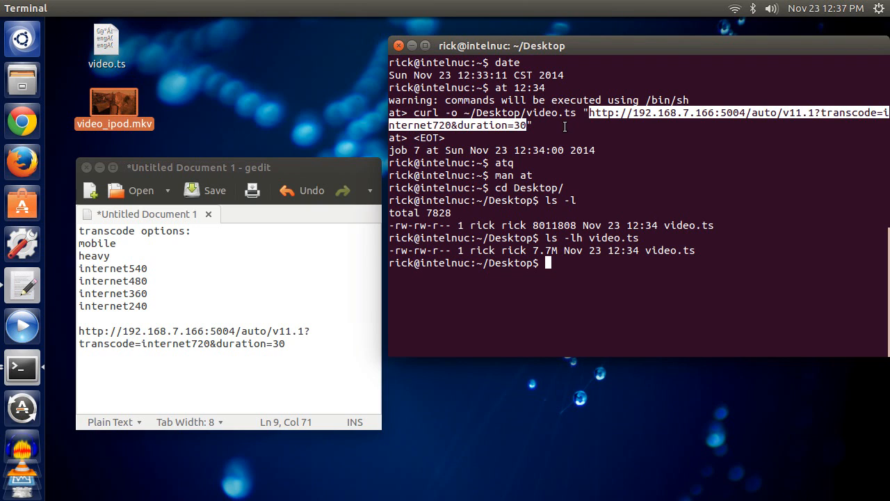